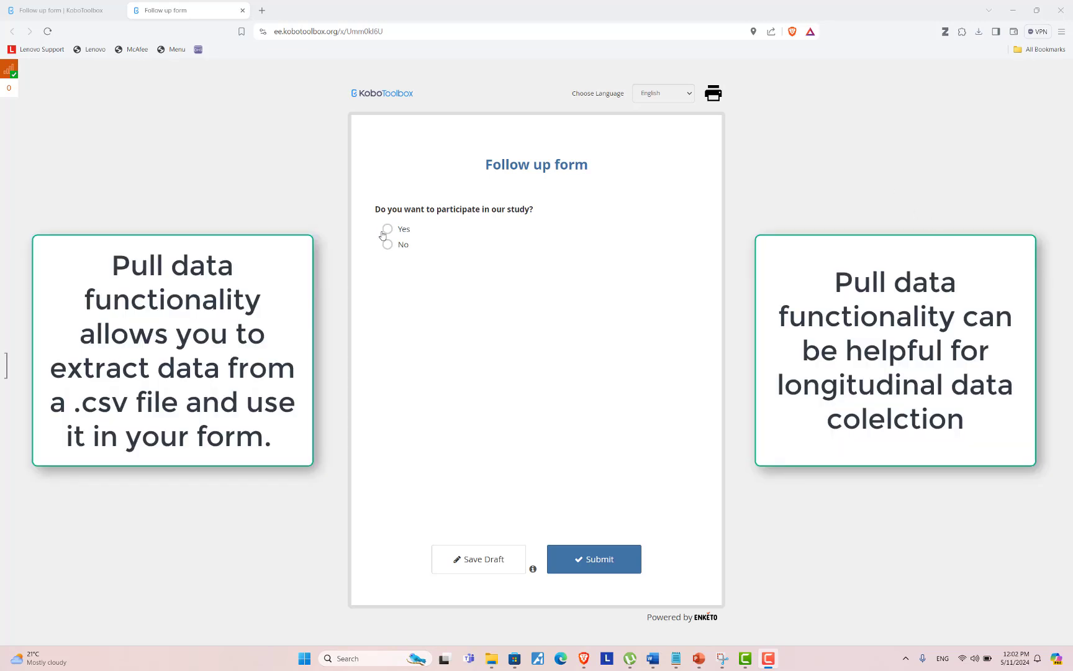
Answer Yes to participation and enter a Participant ID so district, tole and gender auto-fill.
left_click(382, 230)
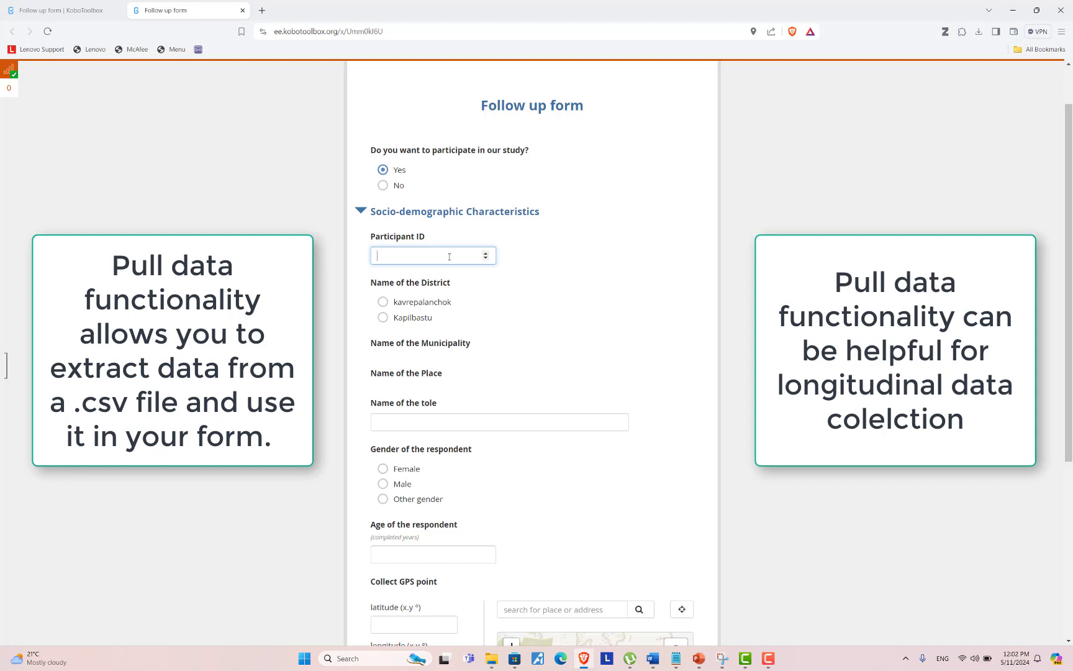
type("1")
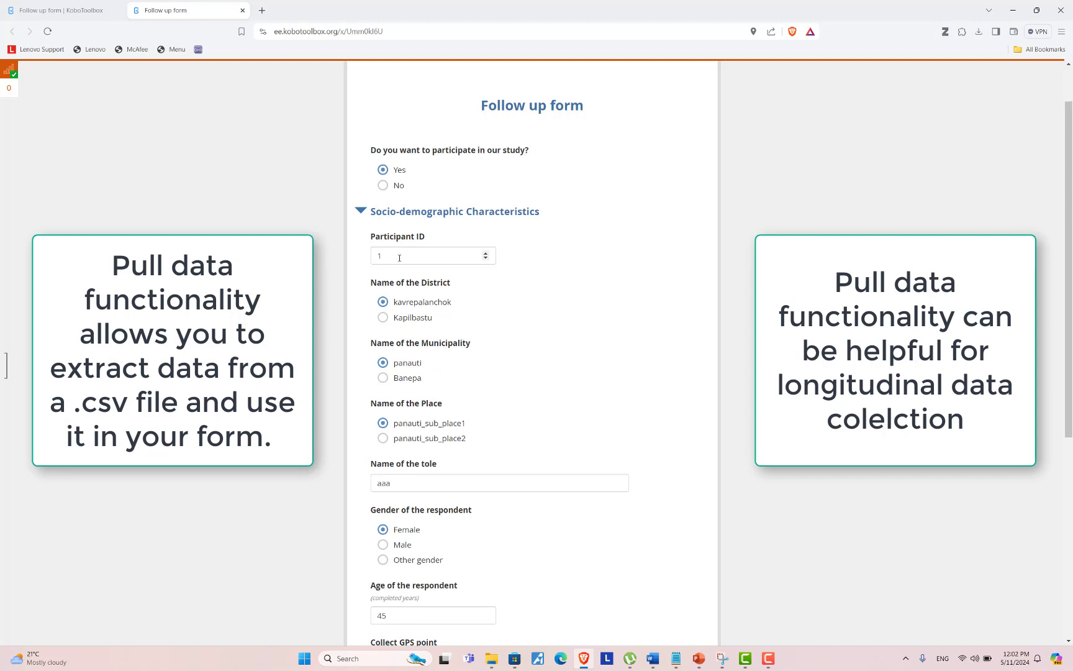
scroll("down", 3)
type("2")
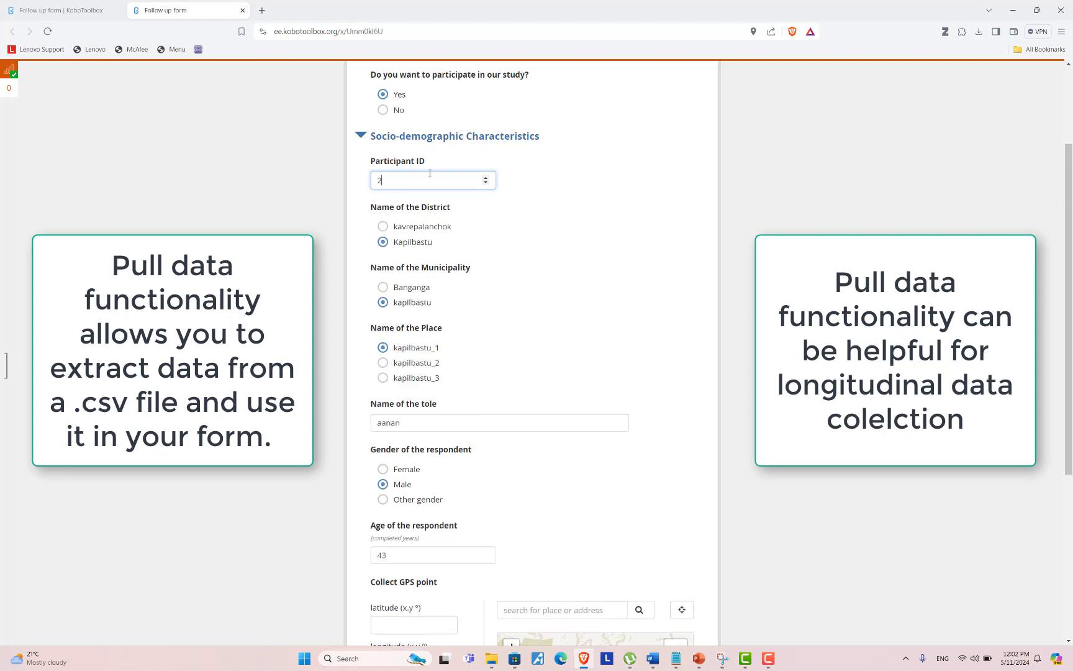
mouse_move(678, 184)
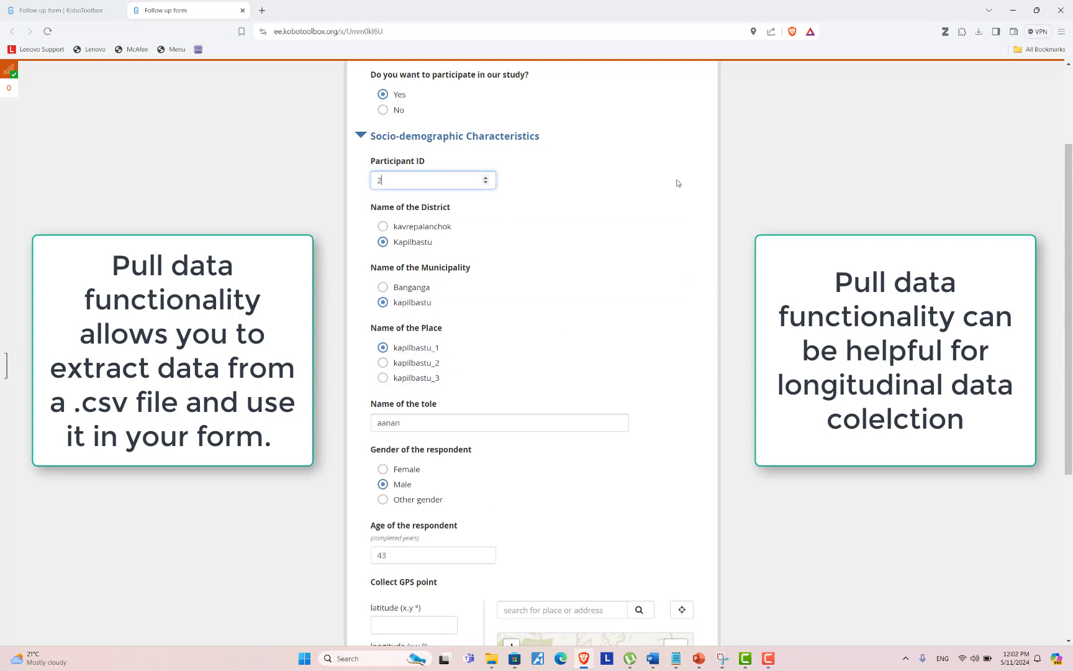
mouse_move(701, 490)
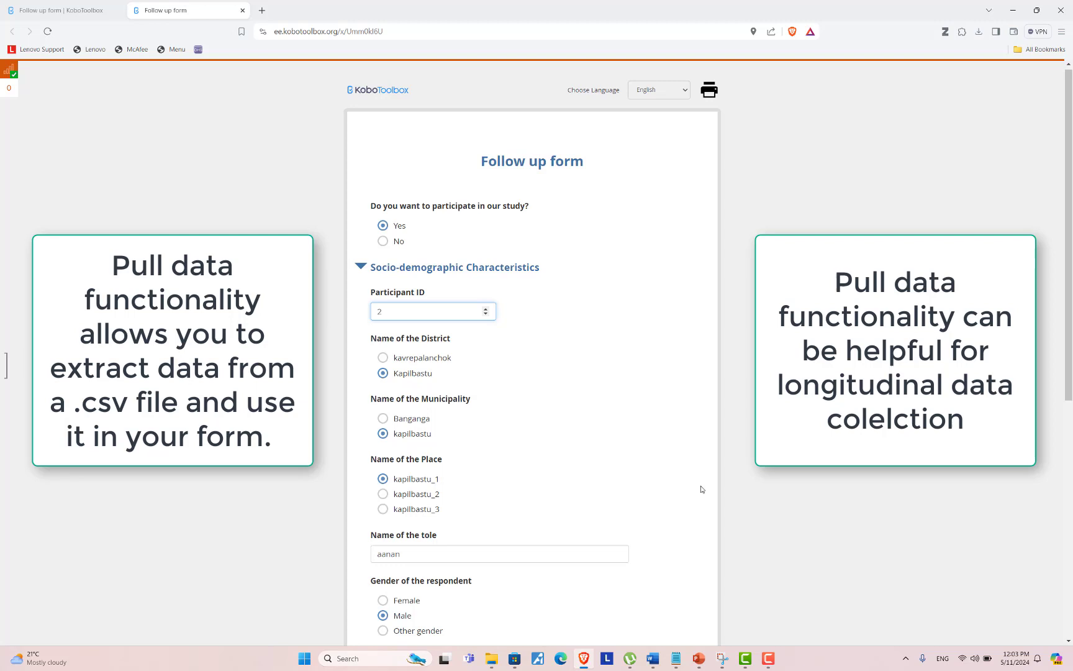
Open the Pull_data functionality XLSForm from the Desktop Pull data folder in Excel.
left_click(433, 310)
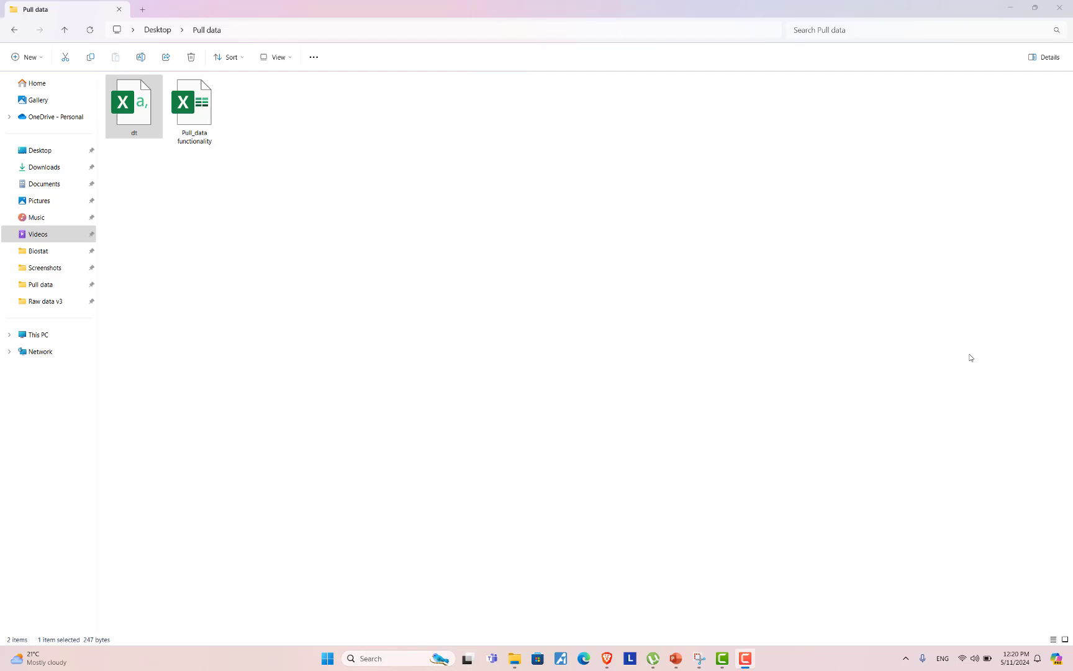
mouse_move(387, 248)
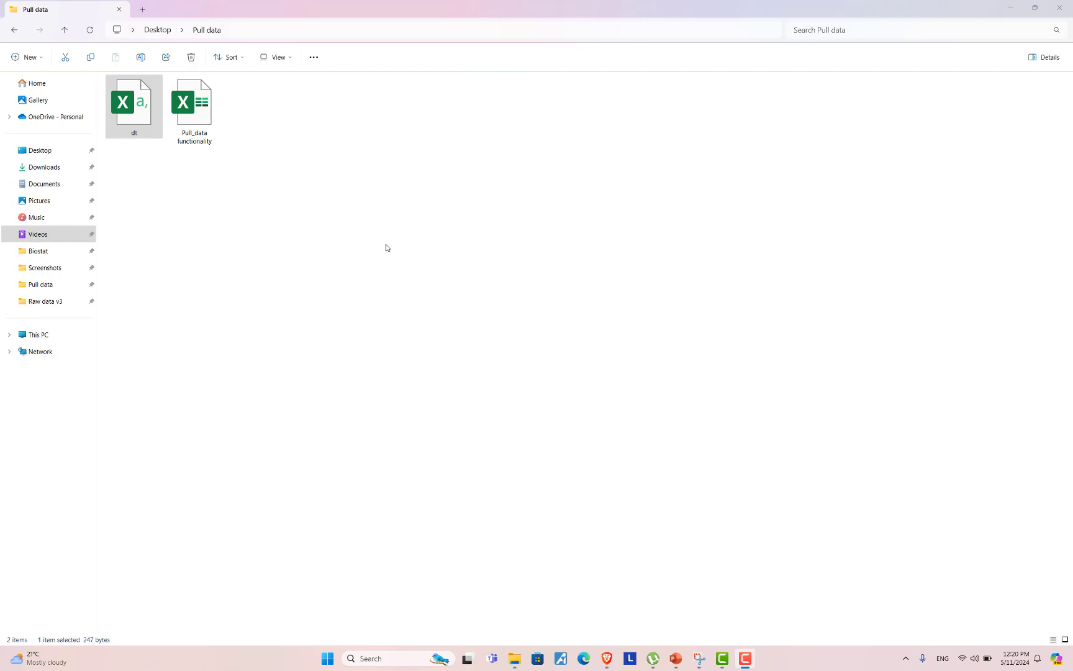
double_click(194, 102)
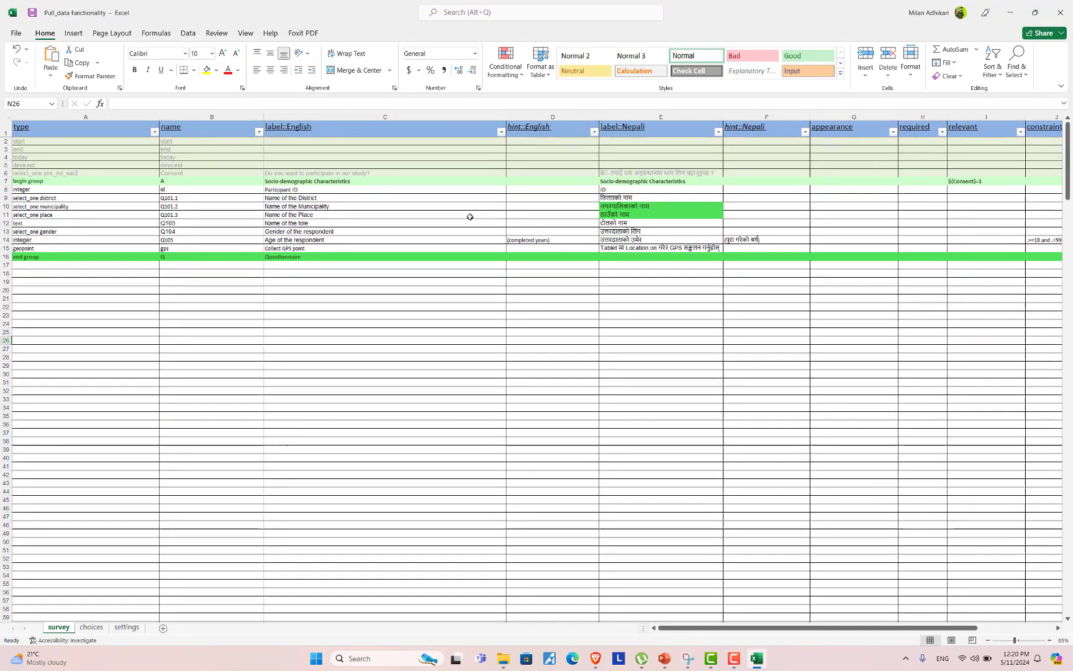
mouse_move(420, 256)
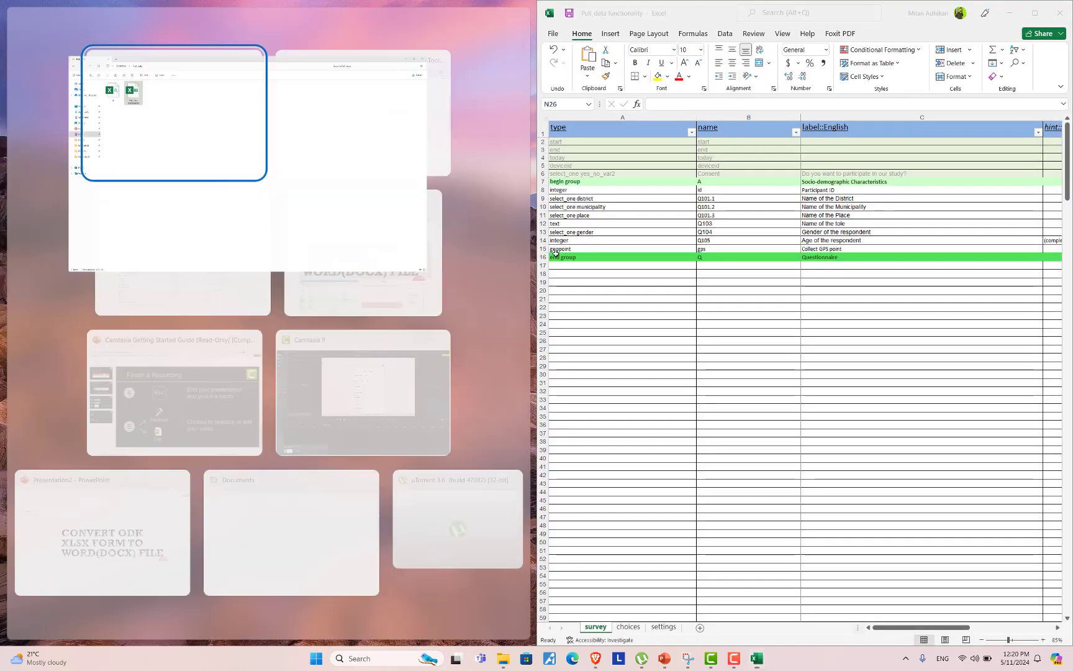
Open dt.csv beside the workbook and inspect its id and Q101.1–Q105 participant columns.
left_click(172, 116)
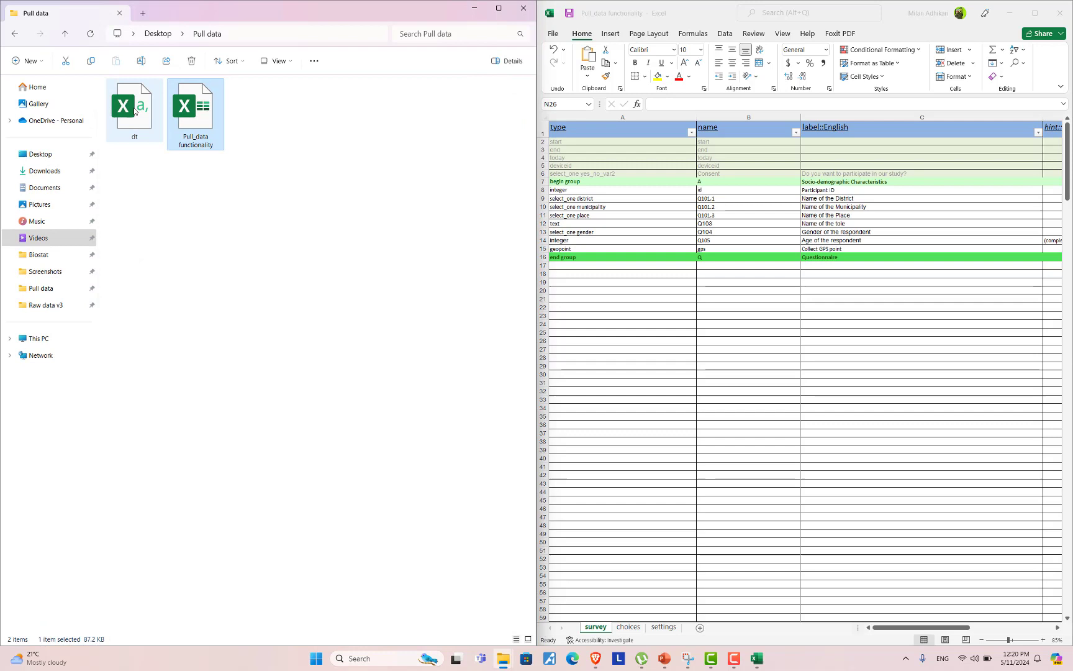
double_click(134, 106)
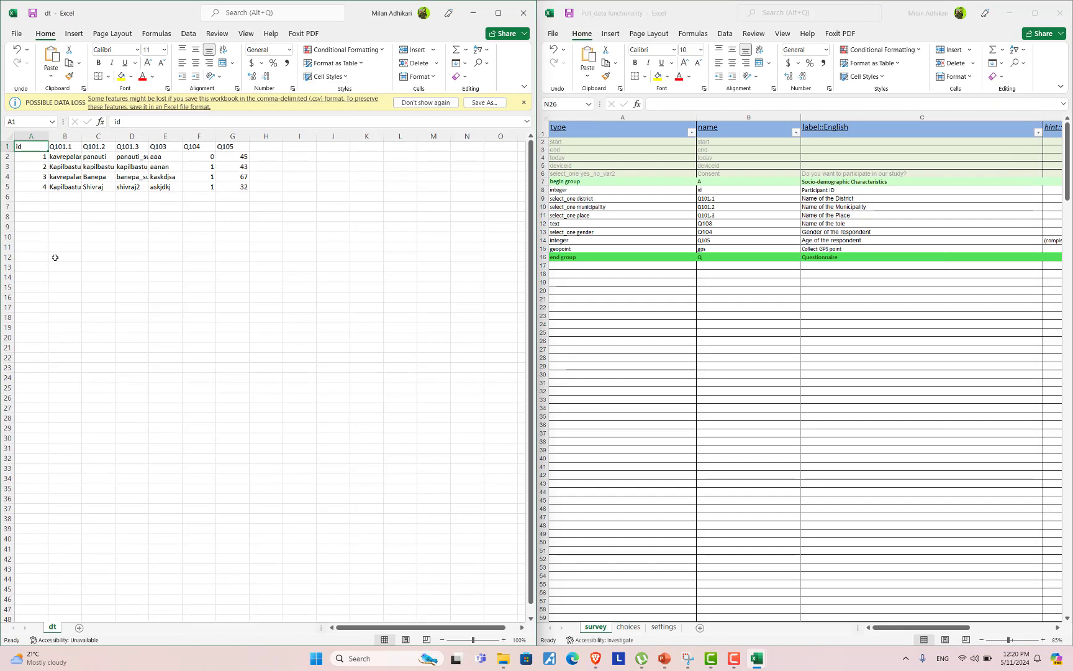
left_click(199, 186)
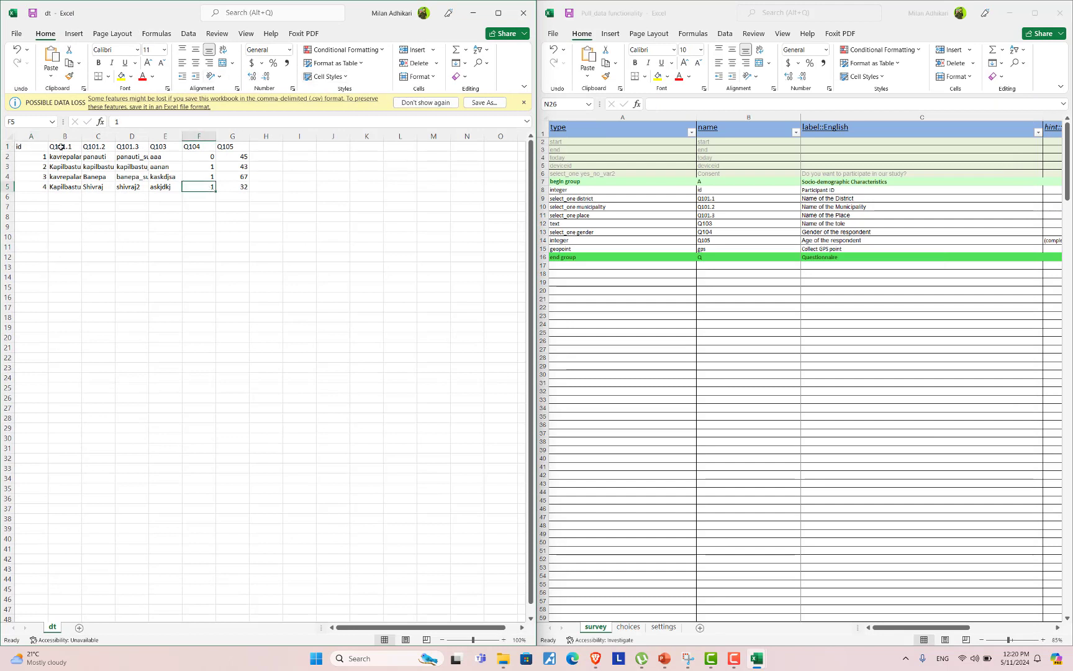
left_click(165, 196)
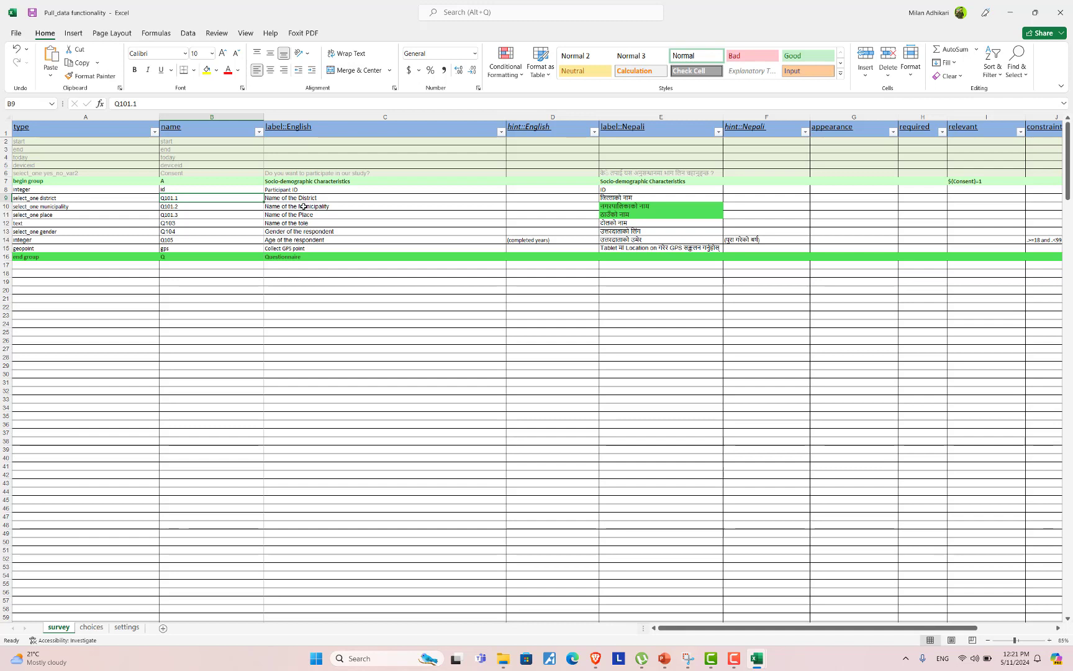
Review the pulldata('dt', field, 'id', ${id}) formulas for Q101.1–Q105 in the calculation column.
scroll("right", 3)
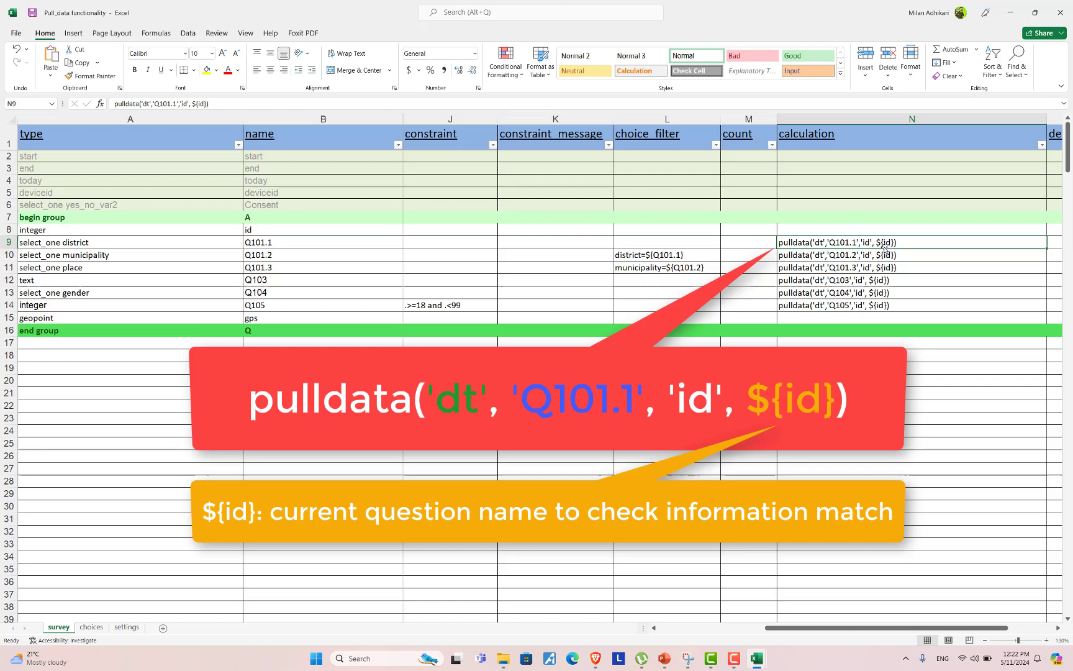
Switch to the Sample Survey Form page showing the undeployed v1 draft in KoboToolbox.
left_click(911, 255)
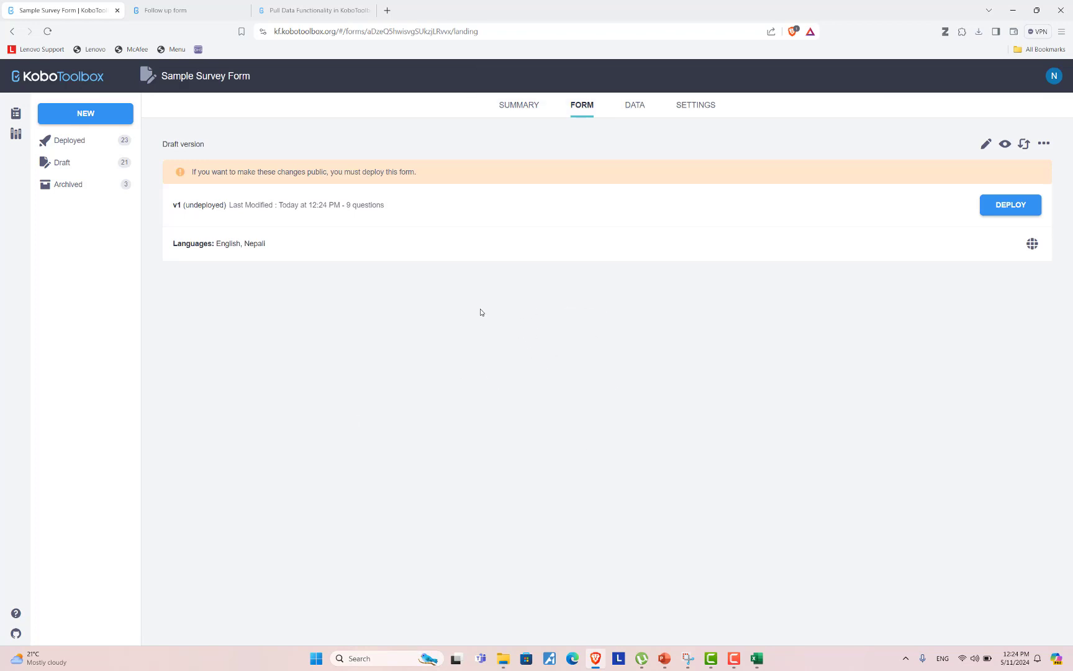
mouse_move(624, 243)
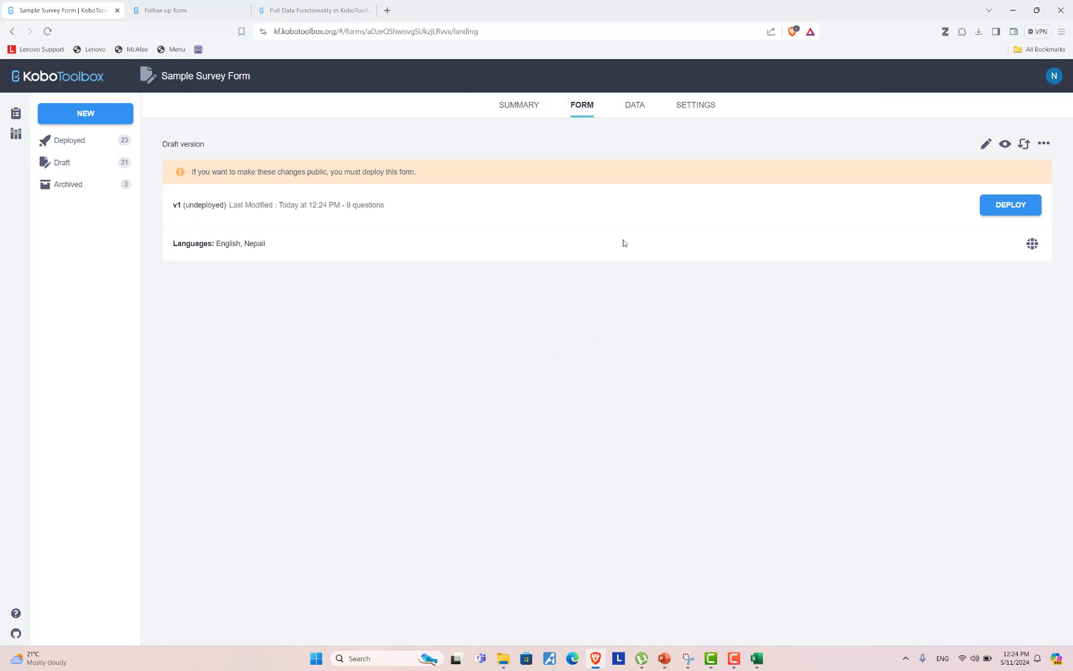
Attach dt.csv from the Pull data folder as a media file in the form's Settings > Media.
left_click(694, 104)
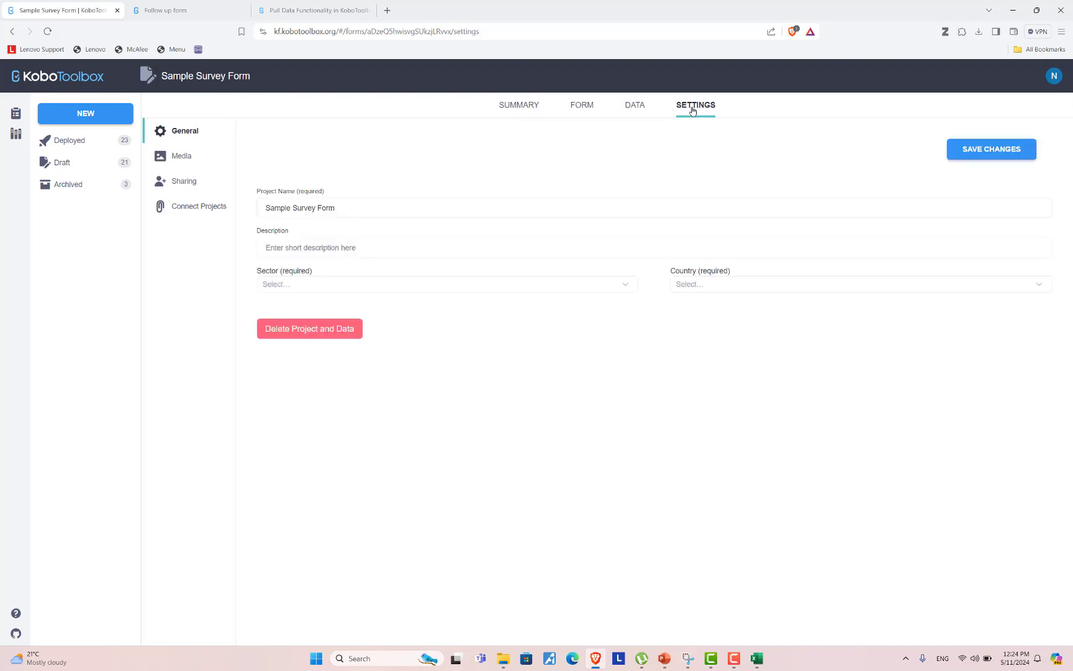
left_click(182, 156)
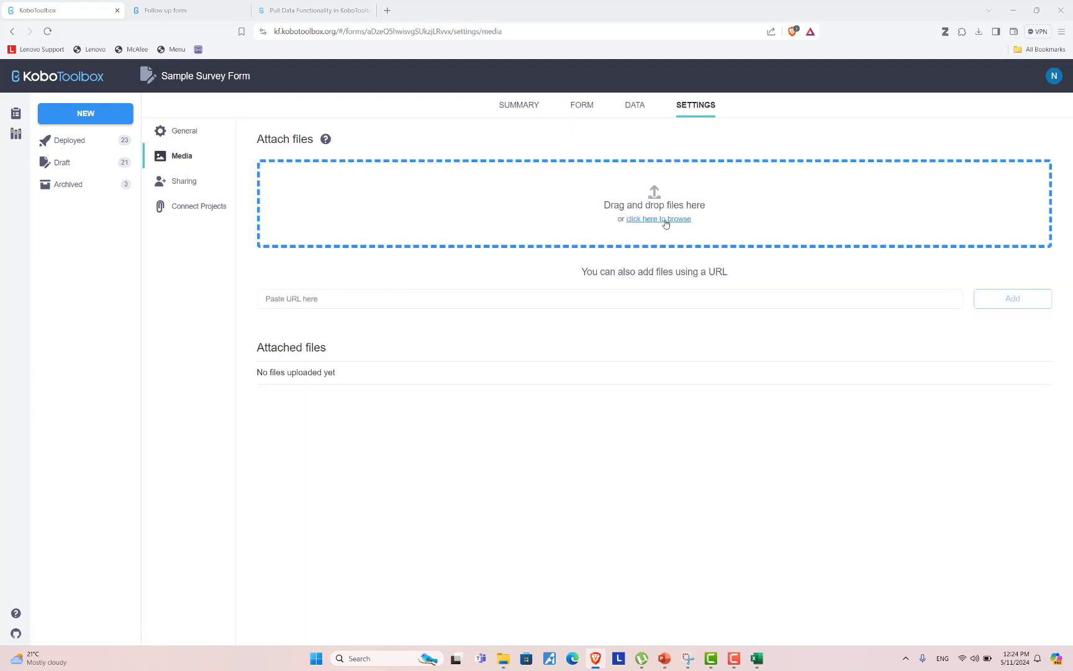
left_click(659, 219)
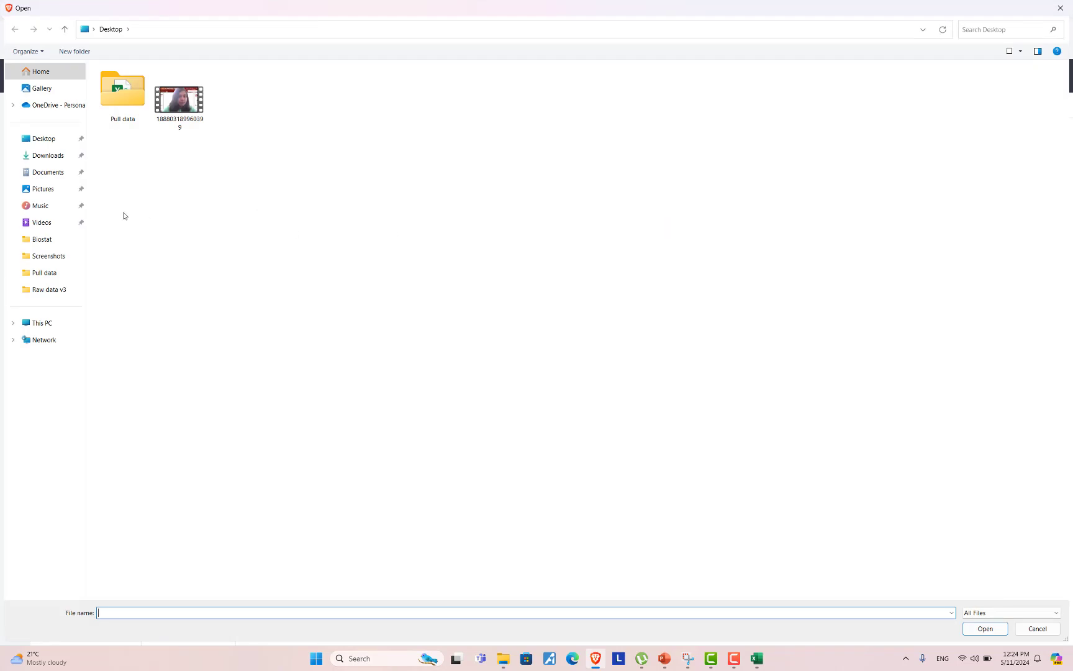
double_click(123, 90)
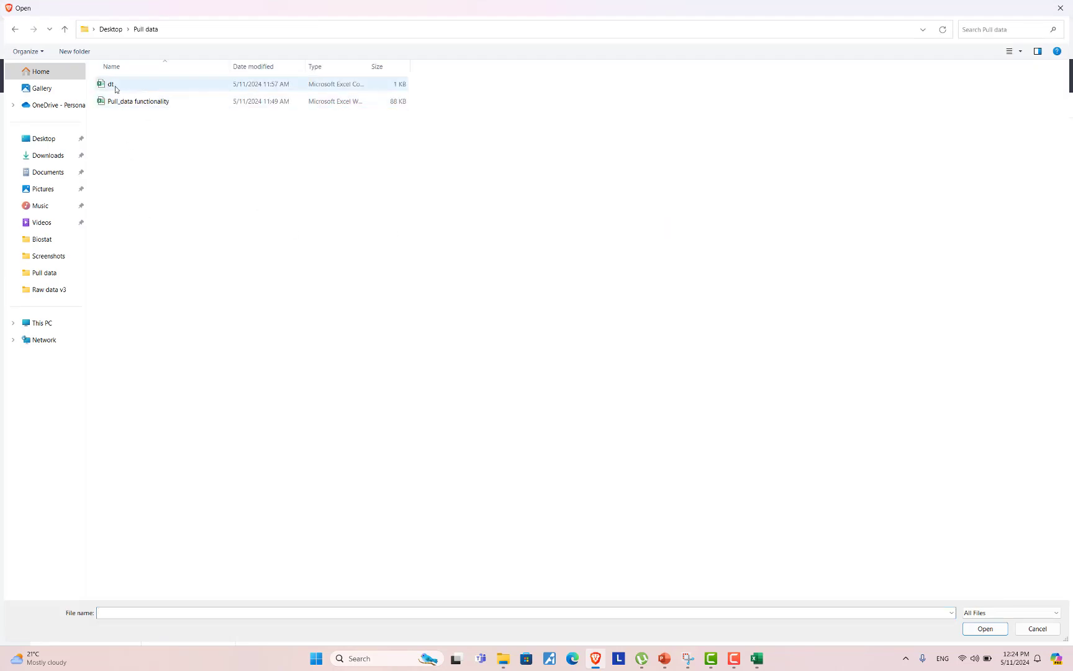
left_click(111, 83)
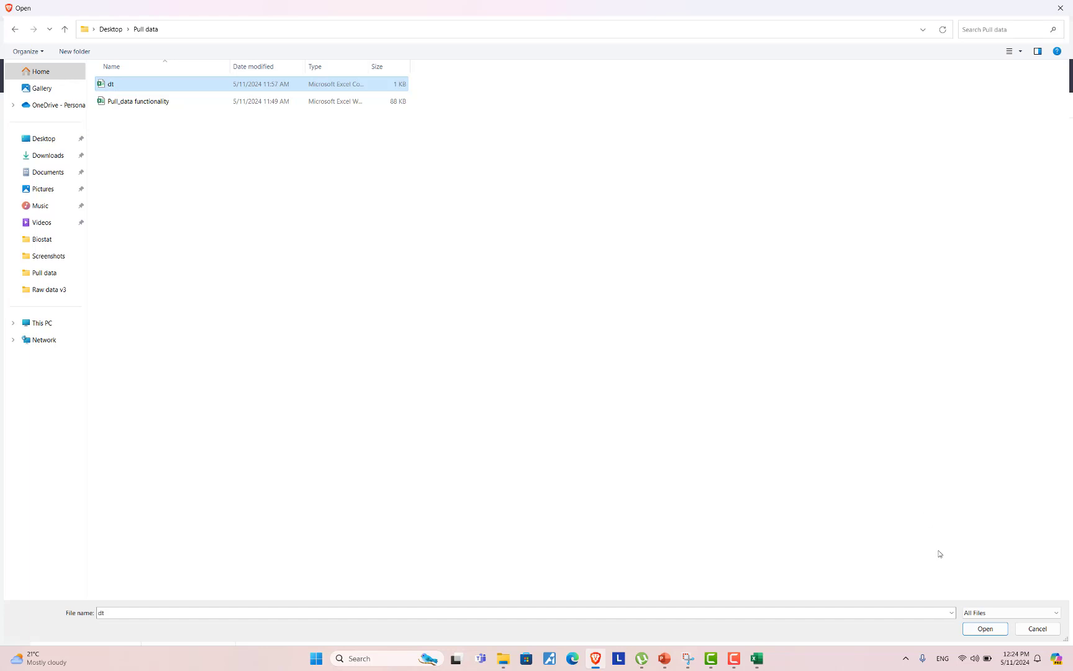
left_click(984, 628)
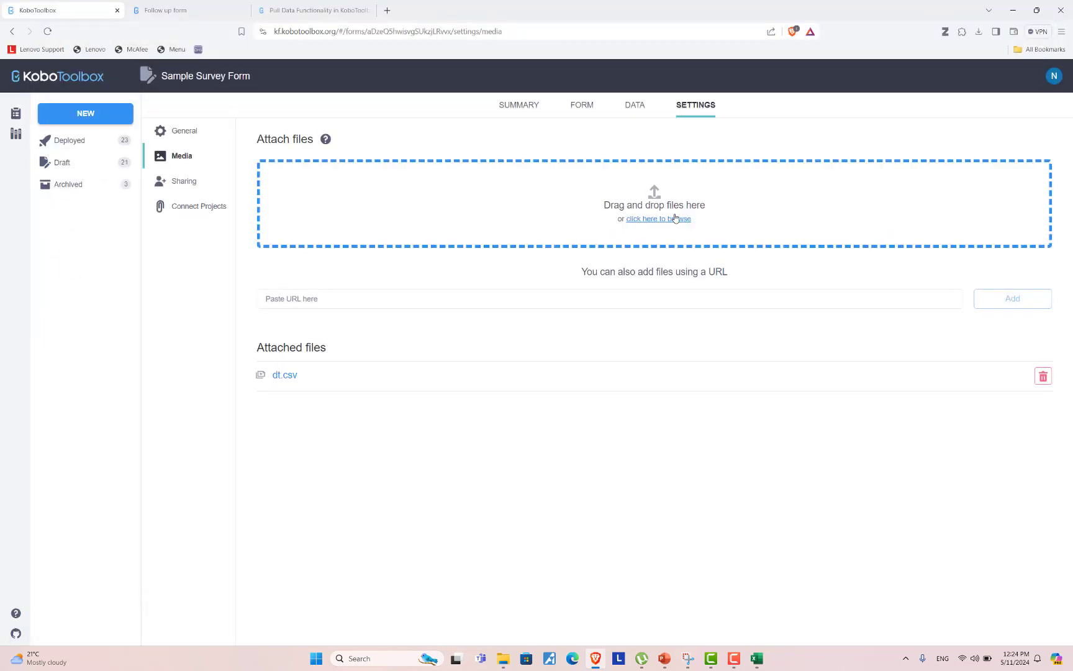
mouse_move(581, 115)
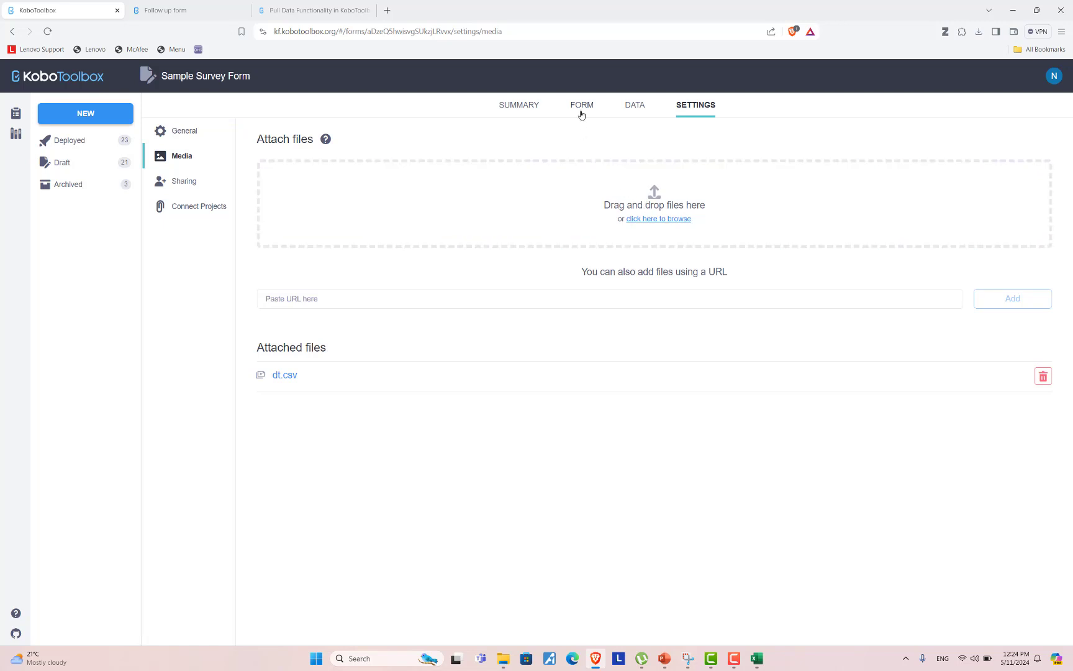
Deploy the draft, allow submissions without username and password, and launch the live web form.
left_click(581, 104)
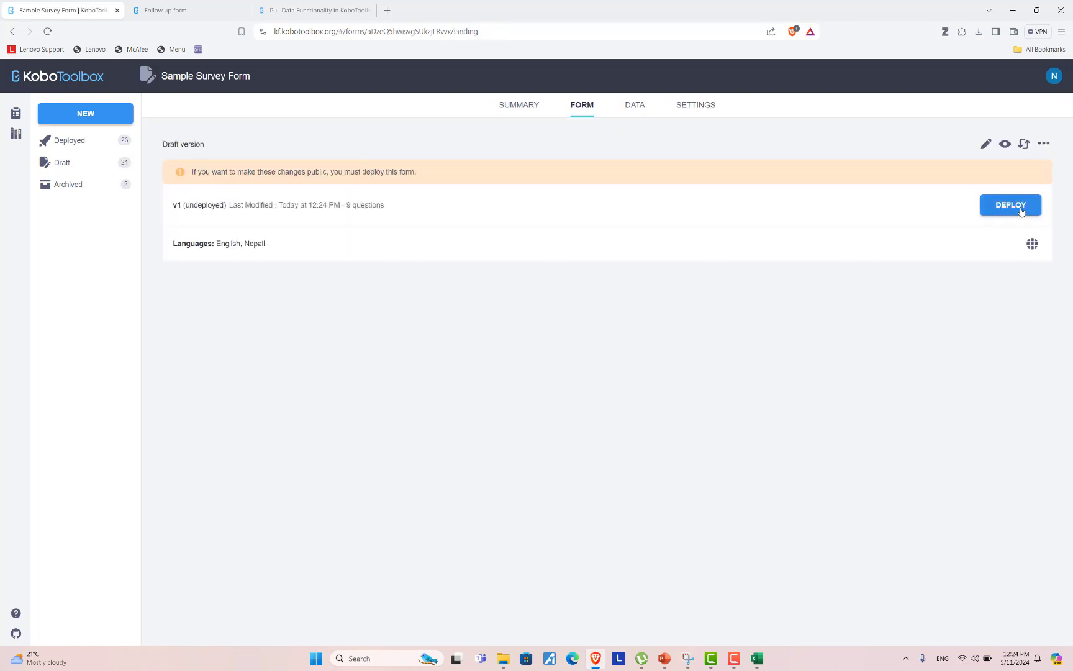
left_click(1010, 205)
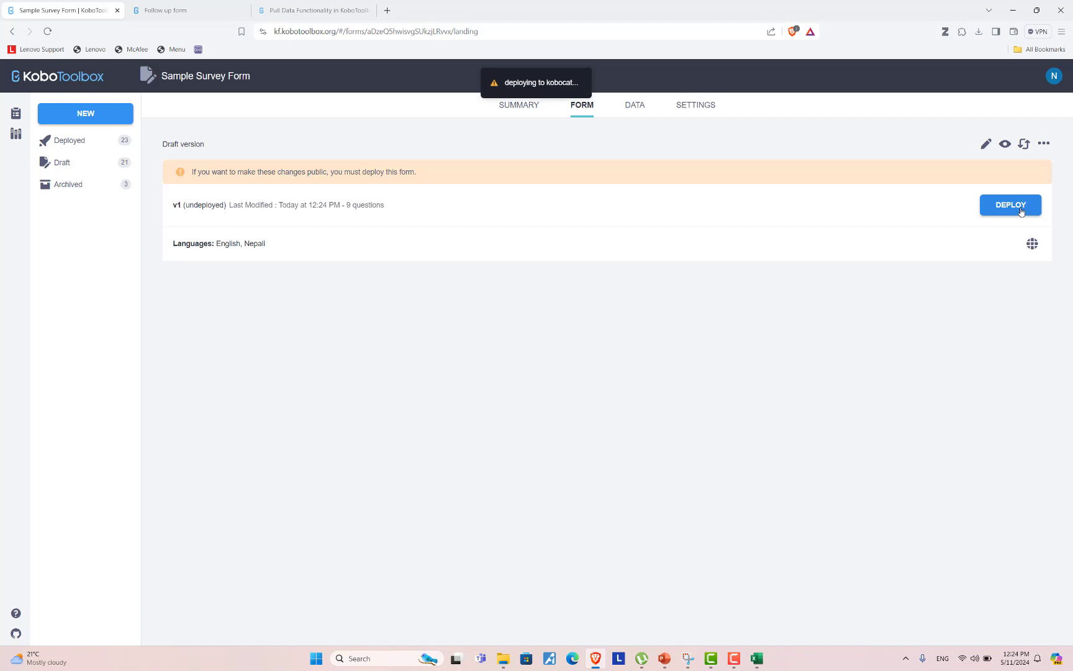
left_click(1010, 205)
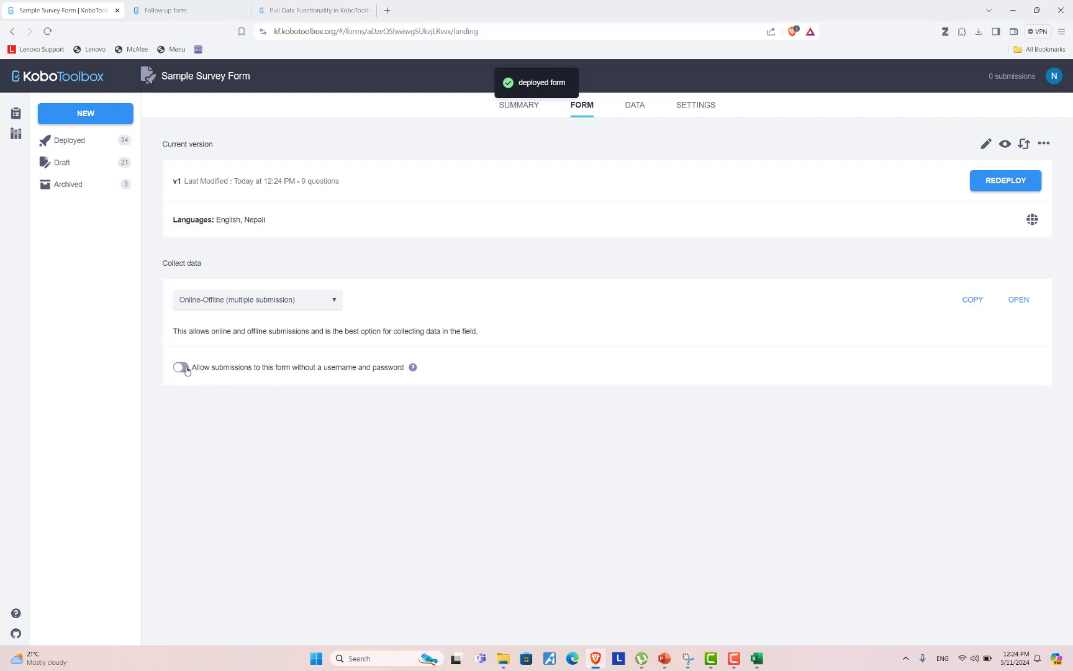
left_click(180, 368)
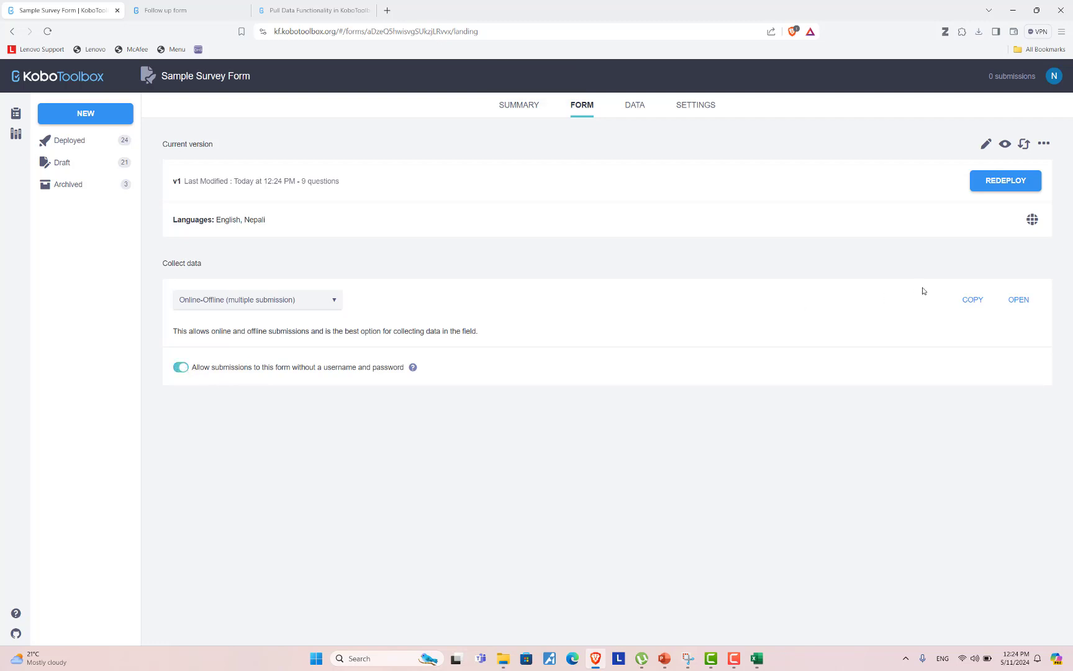
mouse_move(1018, 300)
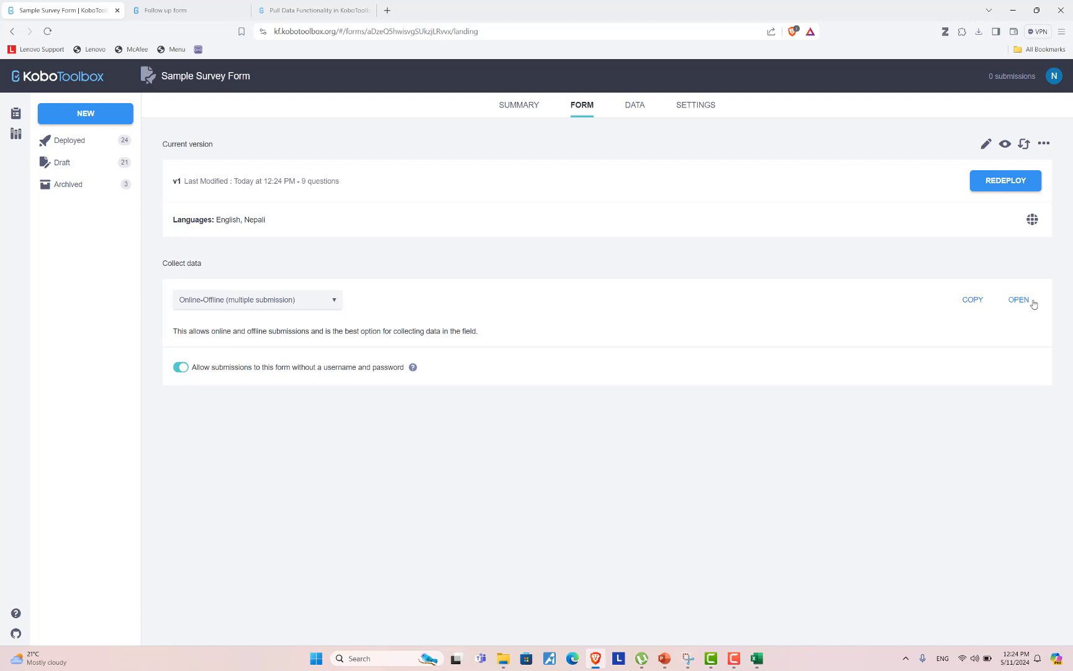
left_click(1019, 299)
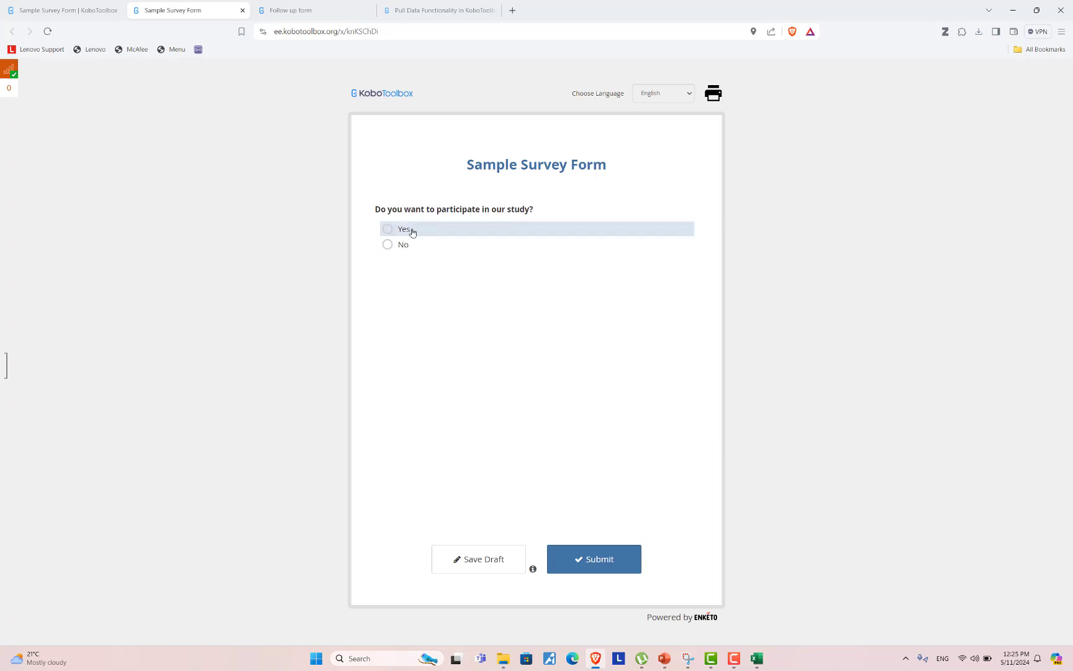
Answer Yes and enter Participant ID 3, auto-filling kavrepalanchok, Banepa, Male, age 67.
left_click(388, 228)
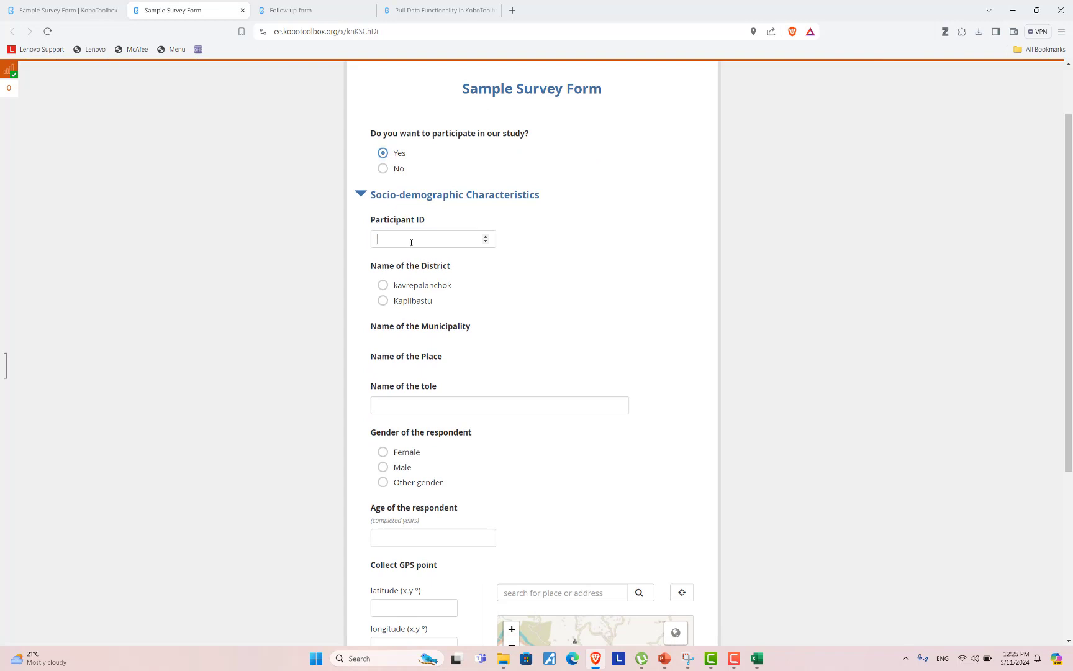
left_click(433, 238)
type("3")
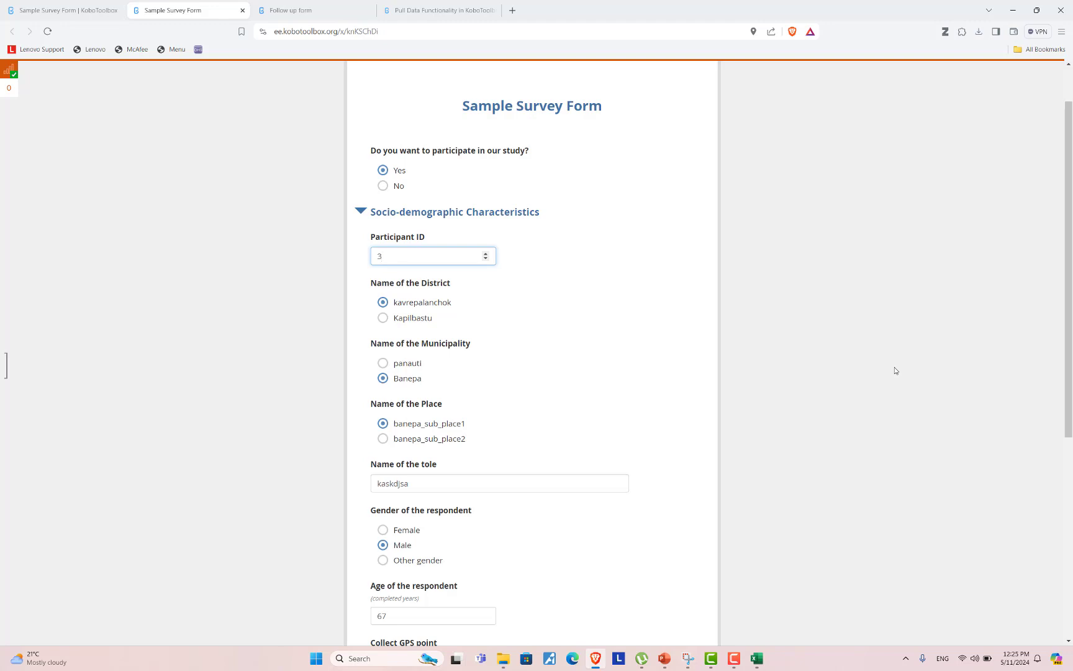
left_click(432, 256)
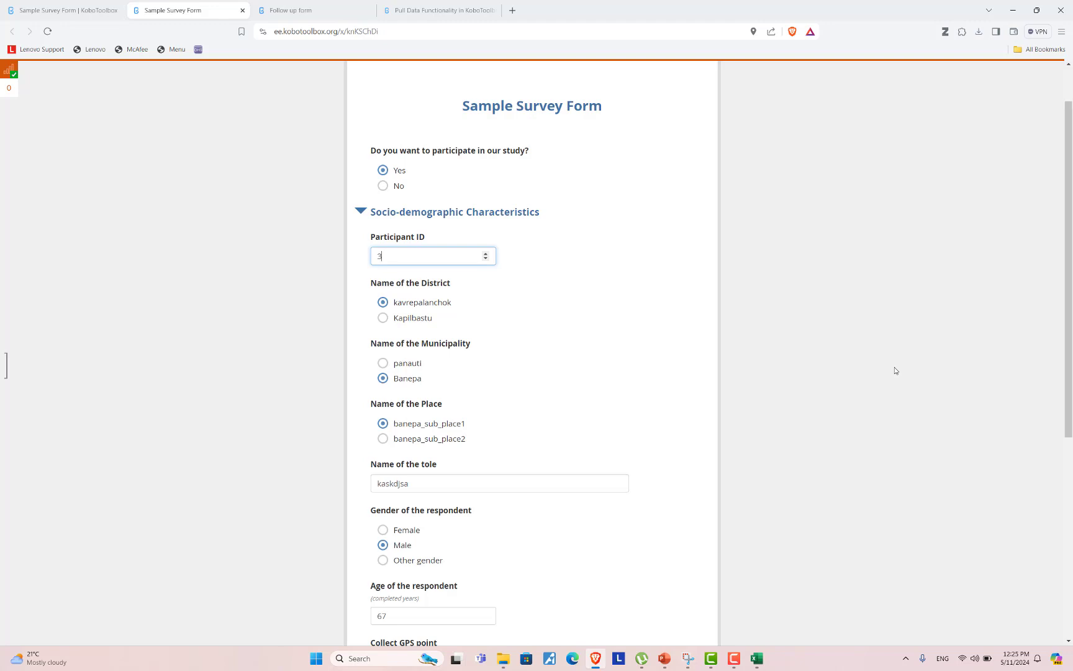